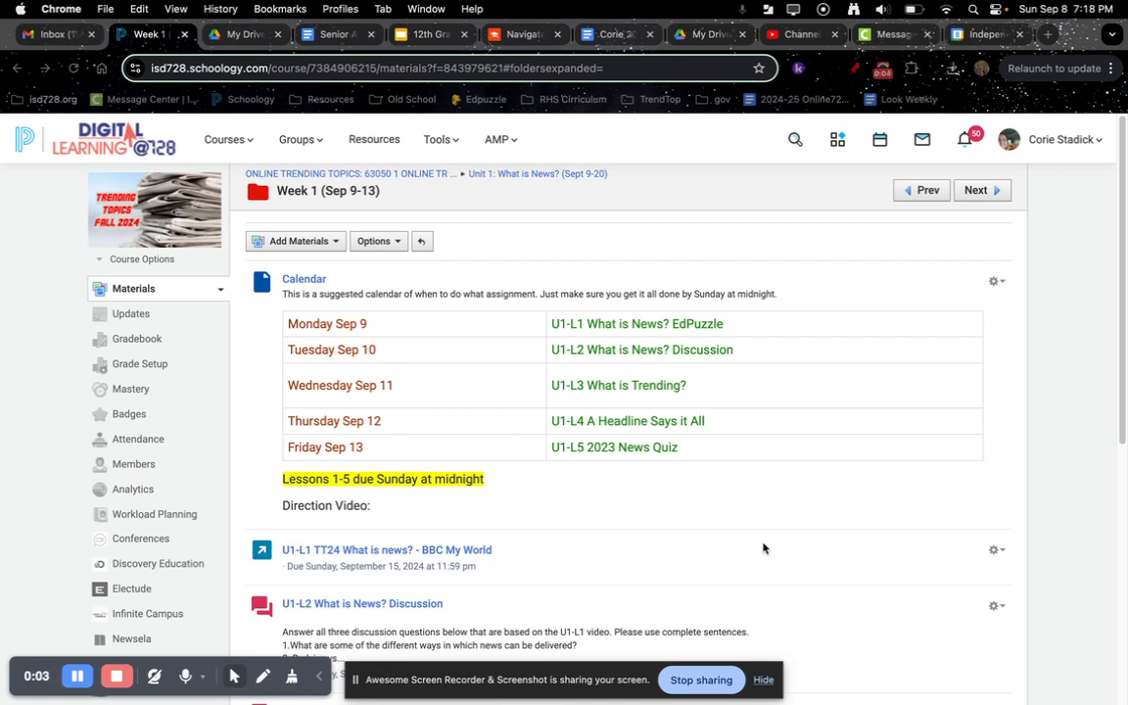
mouse_move(395, 490)
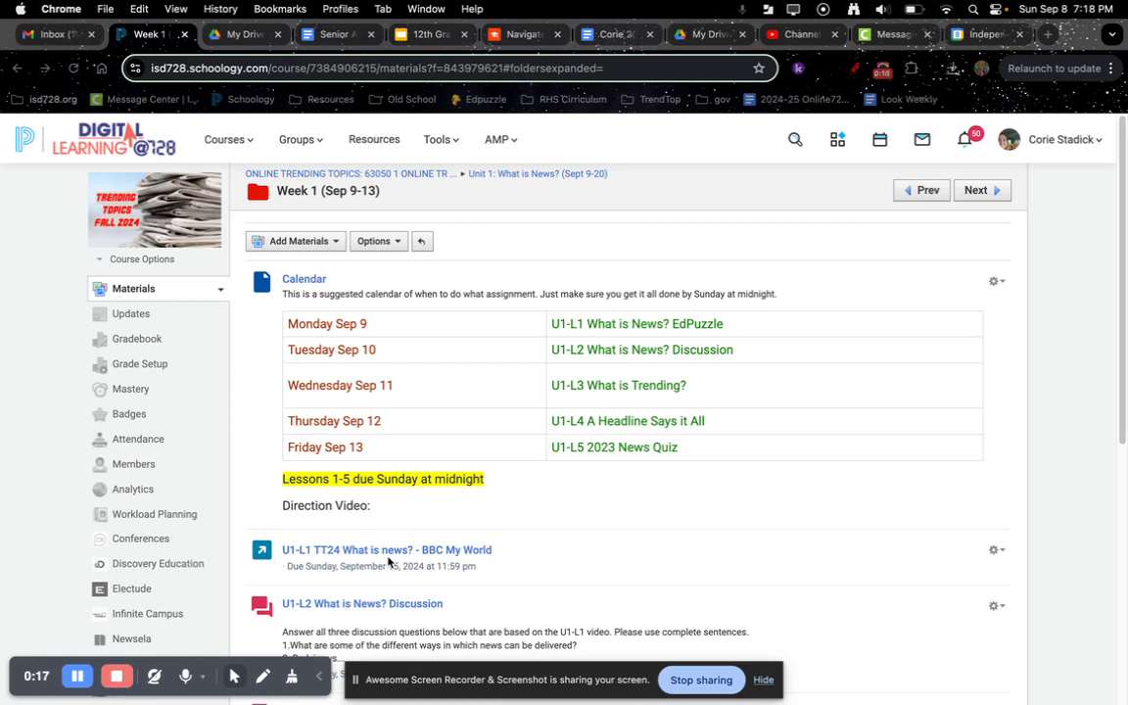
Step: Open the 'U1-L2 What is News? Discussion' assignment from the Week 1 folder
scroll(down, 3)
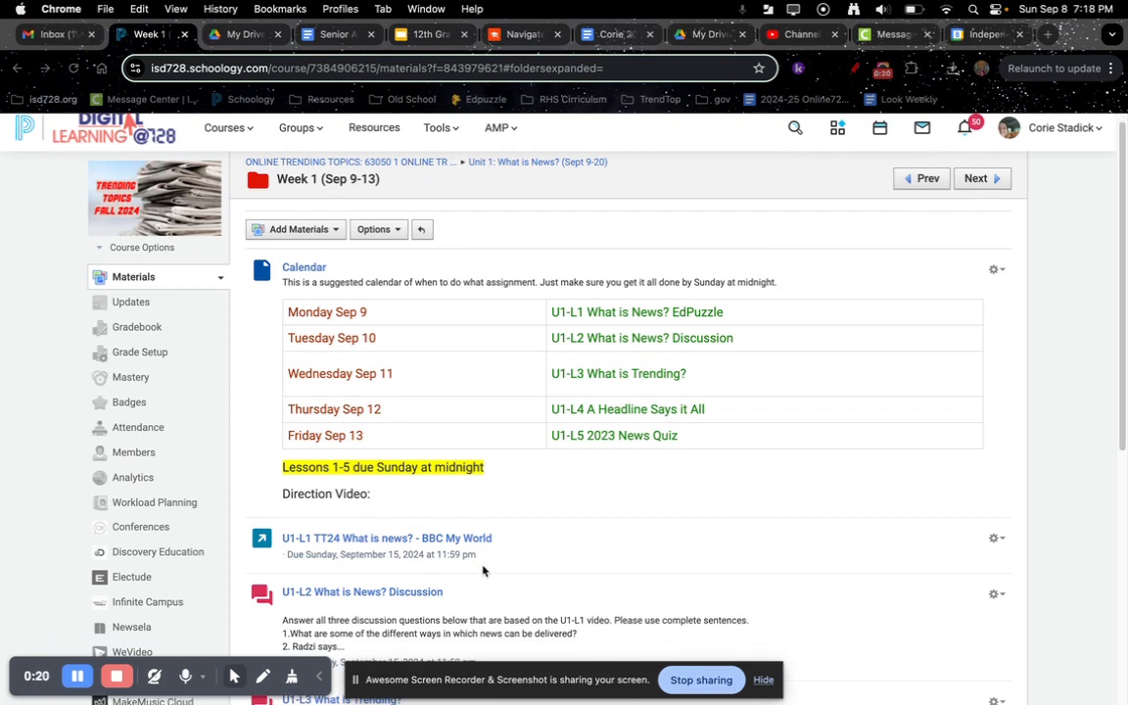
scroll(down, 3)
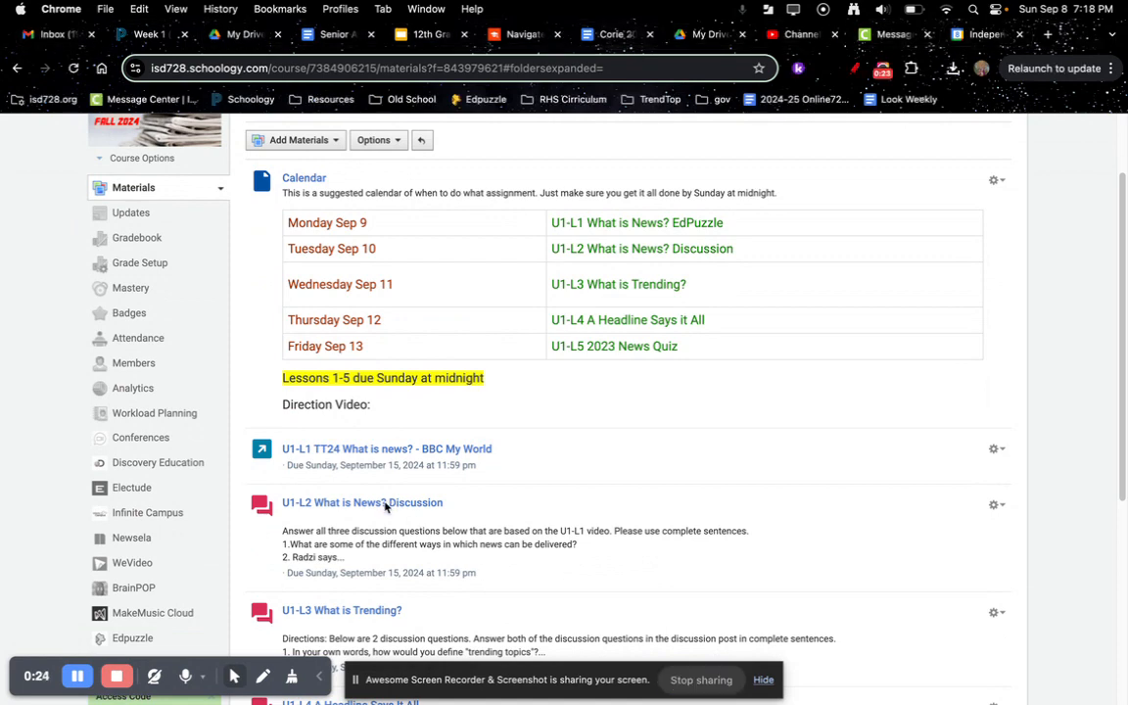
click(362, 501)
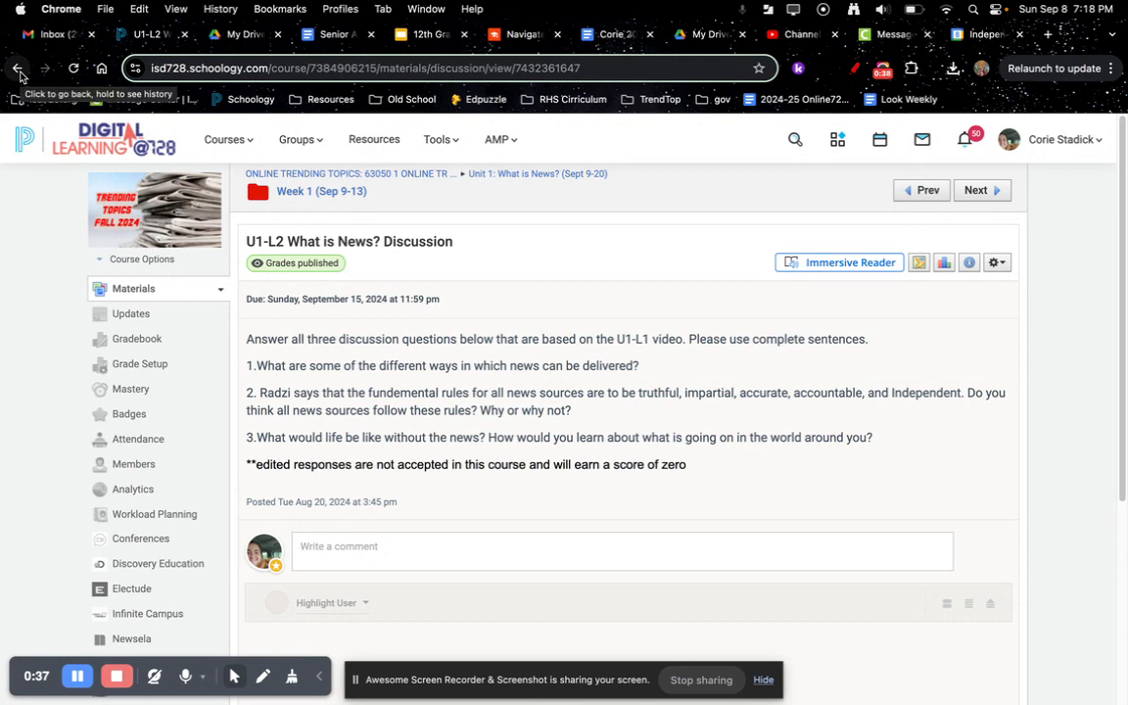
Step: Go back to the Week 1 folder and scroll its lesson list down to the L5 2023 News Quiz
click(18, 67)
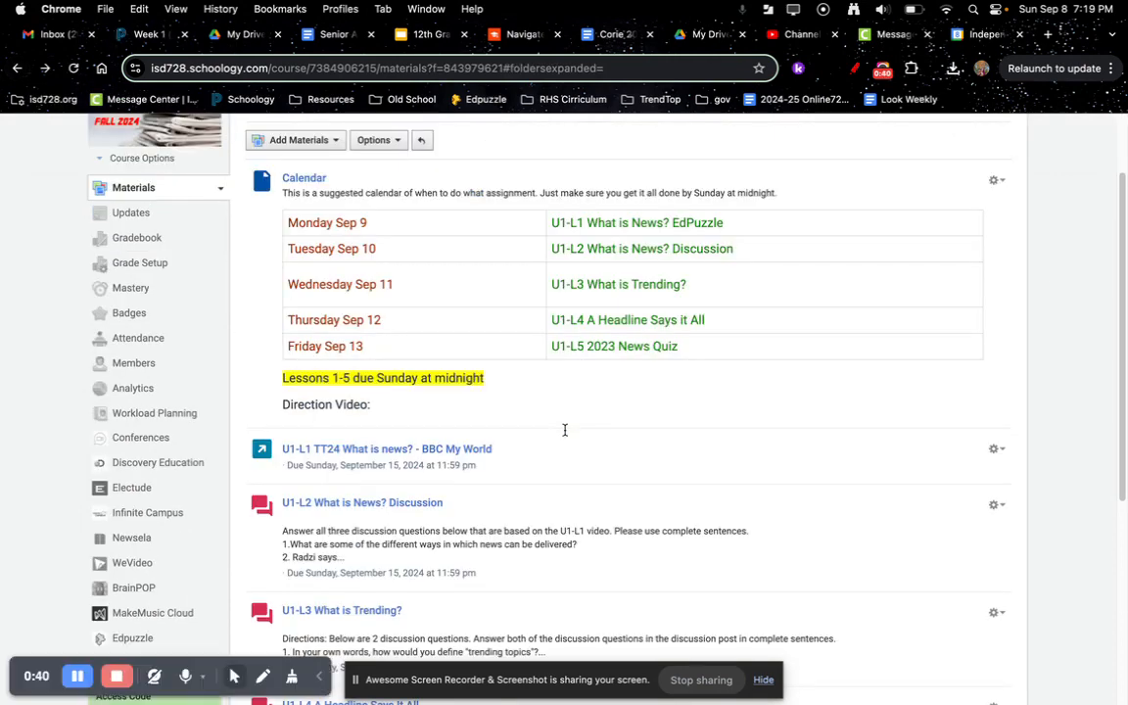
scroll(down, 3)
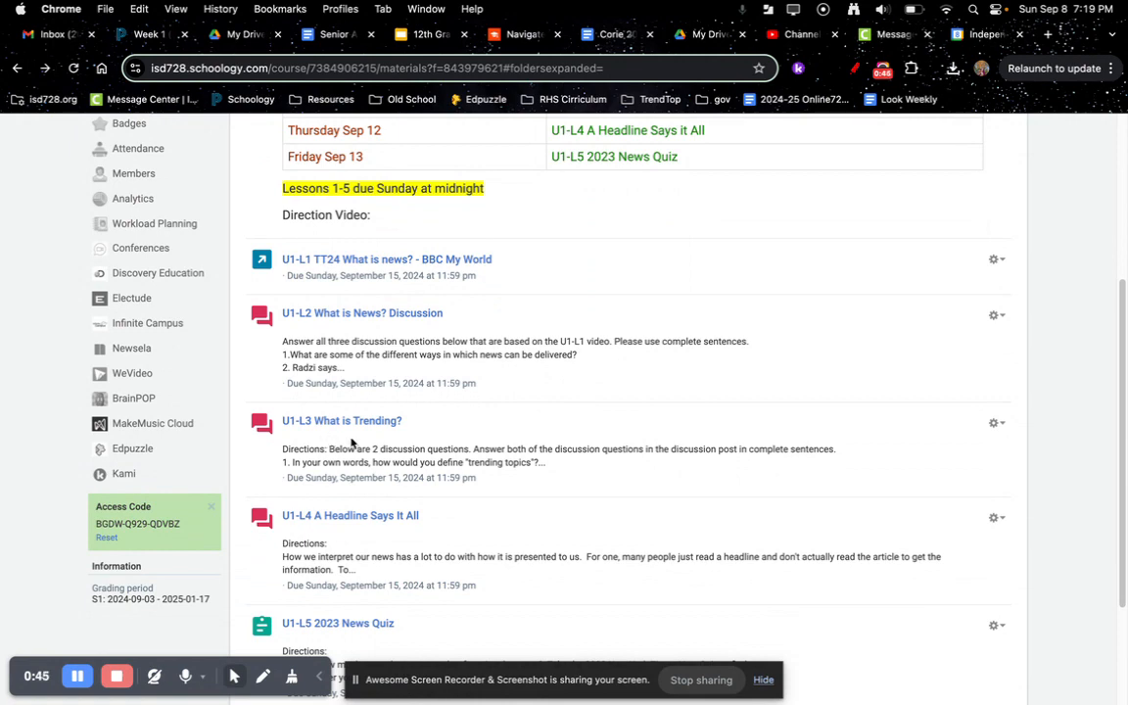
click(340, 419)
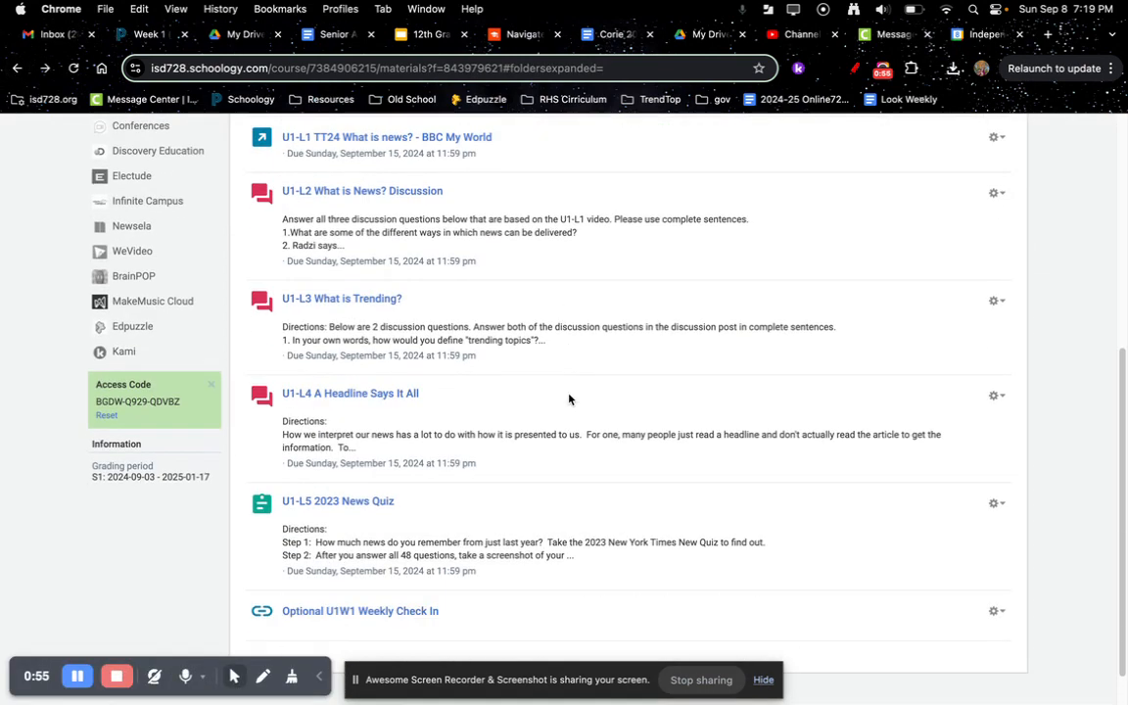
scroll(down, 3)
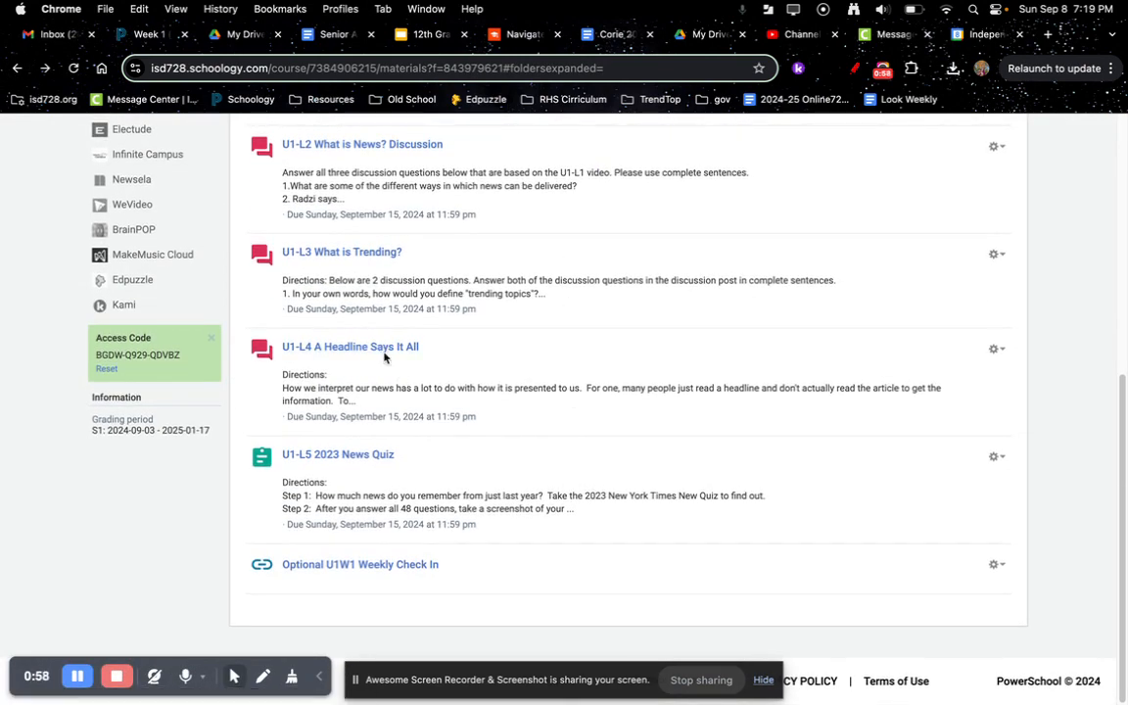
Step: Open 'U1-L4 A Headline Says It All' and scroll through its directions and example post
click(348, 346)
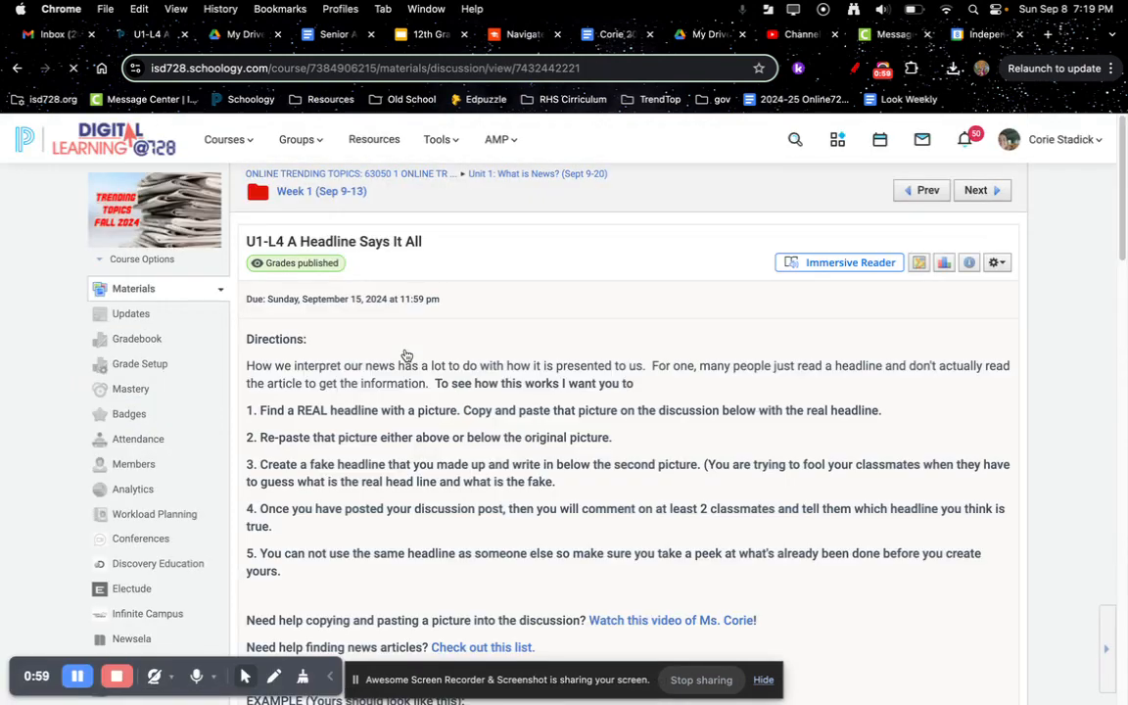
scroll(down, 3)
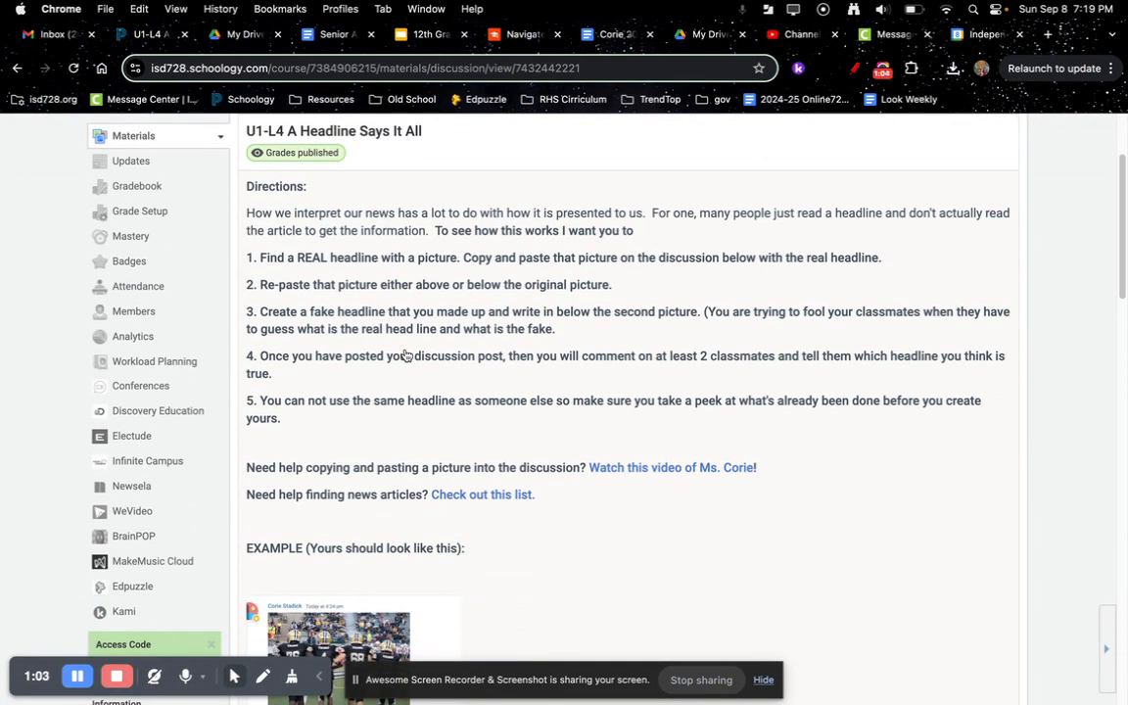
scroll(down, 3)
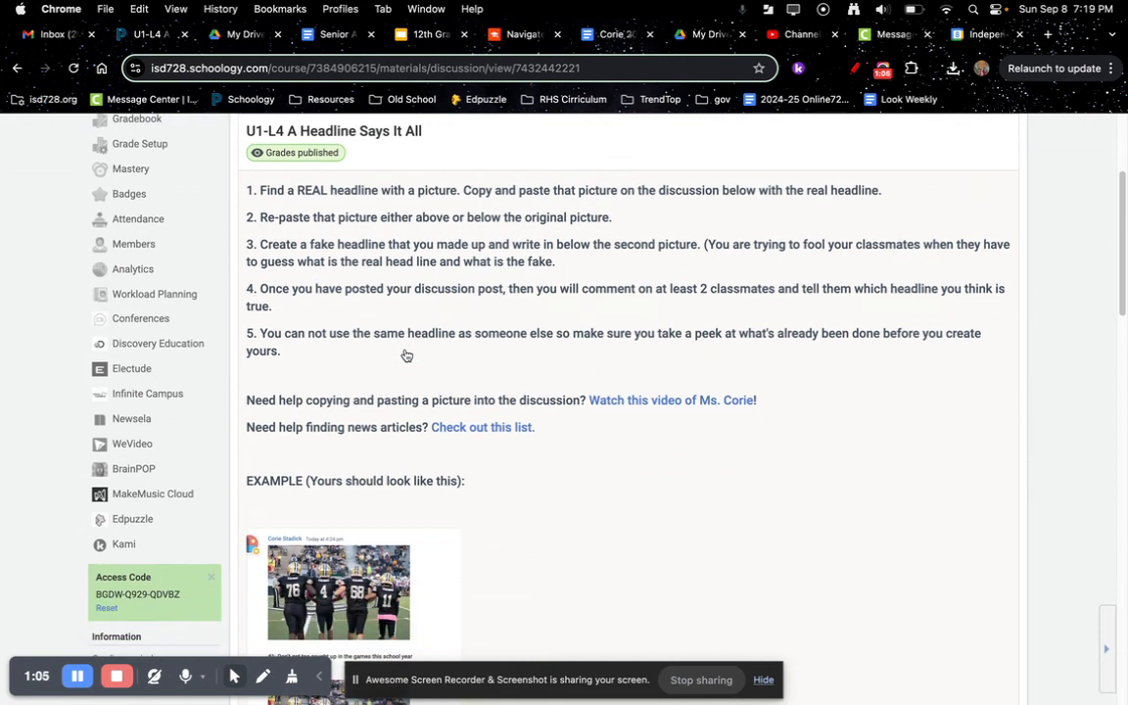
scroll(down, 3)
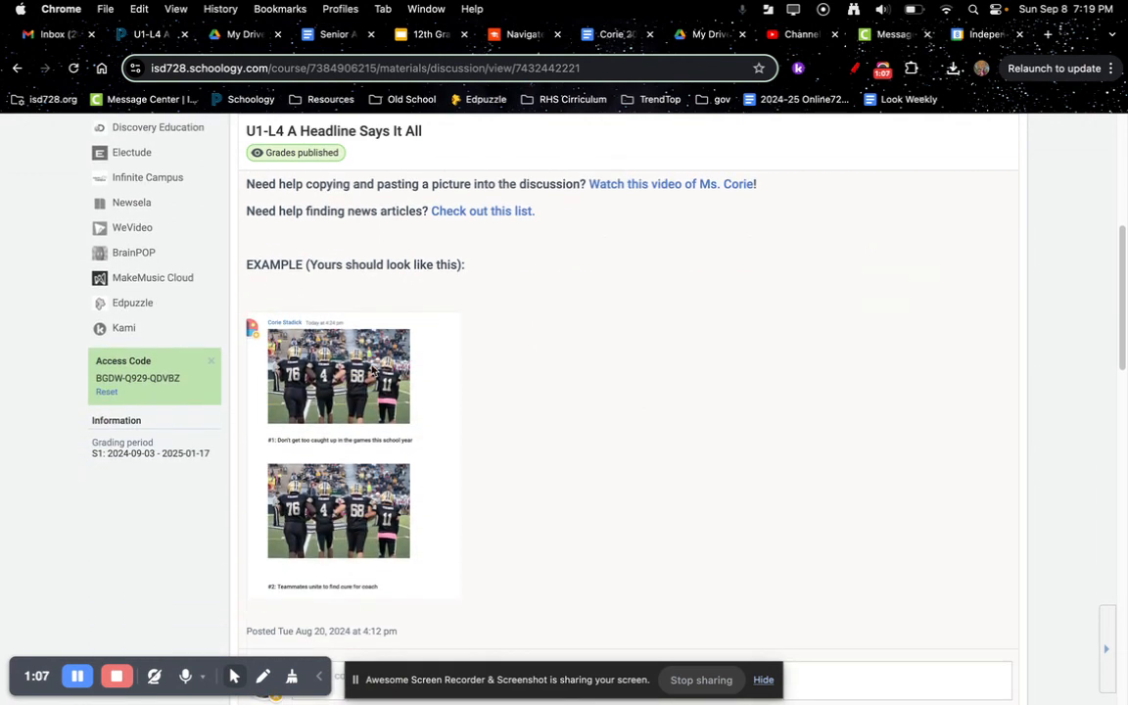
scroll(up, 3)
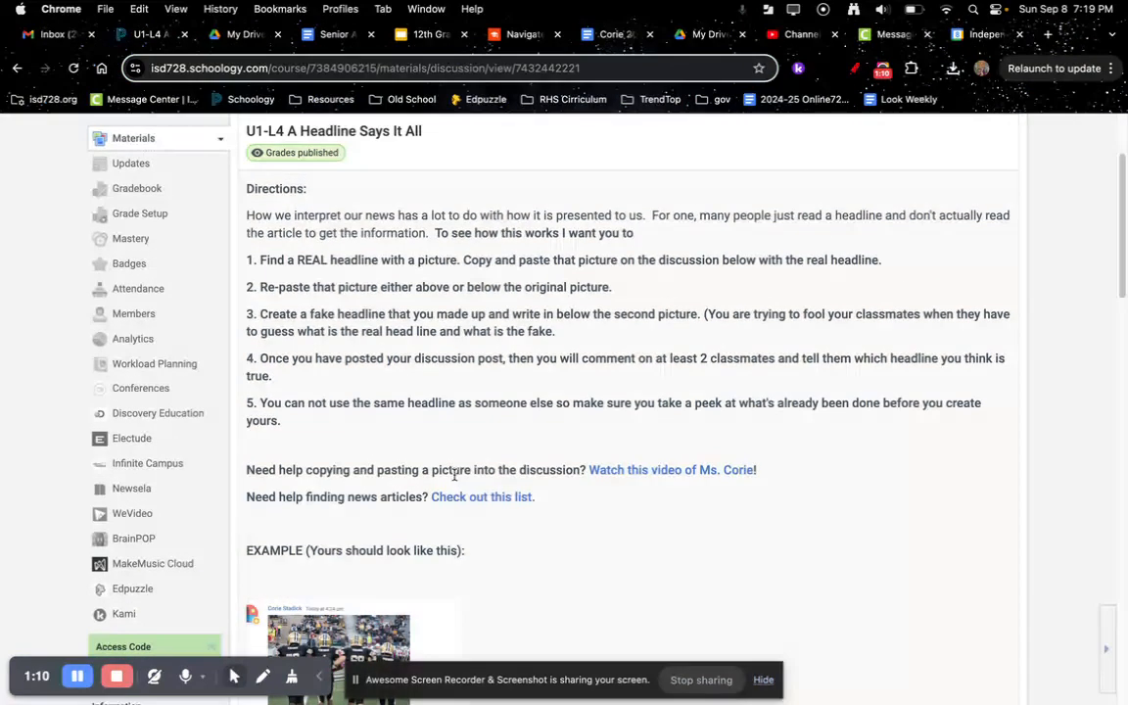
scroll(down, 3)
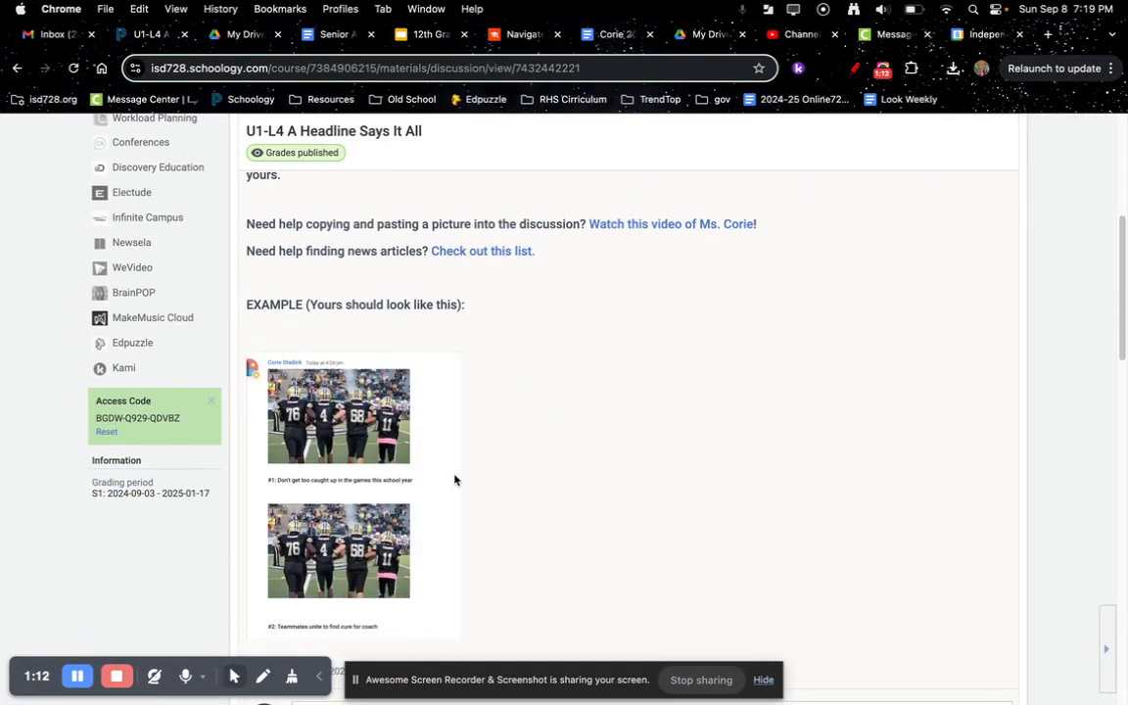
scroll(up, 3)
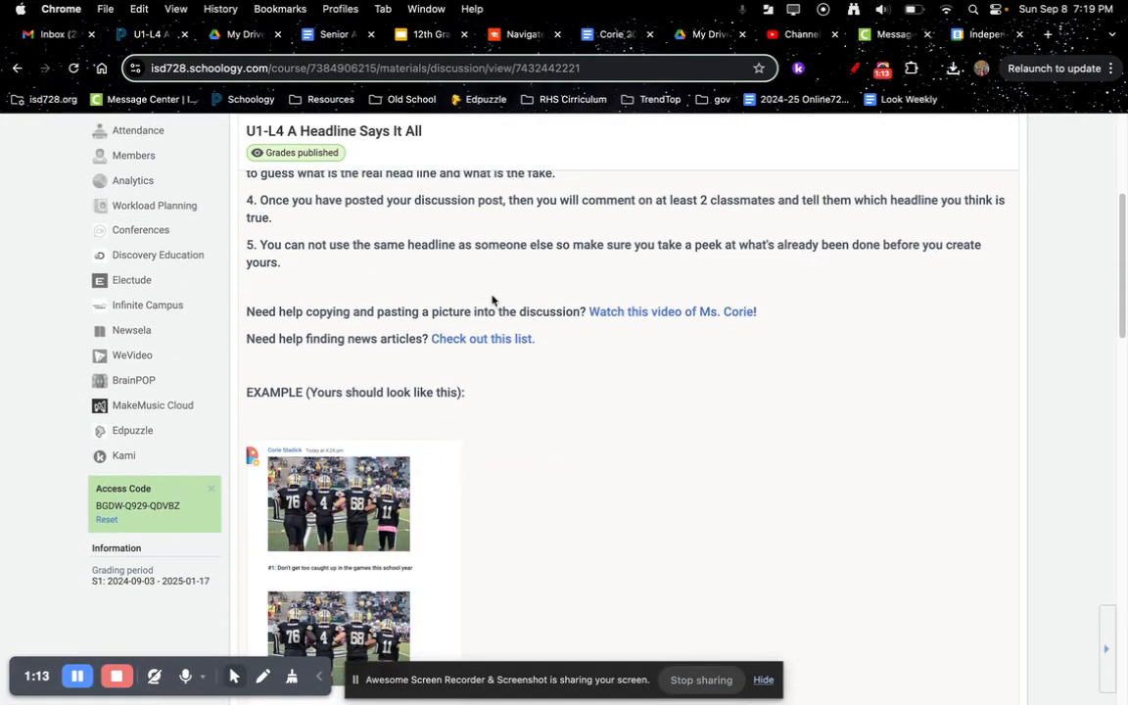
scroll(up, 3)
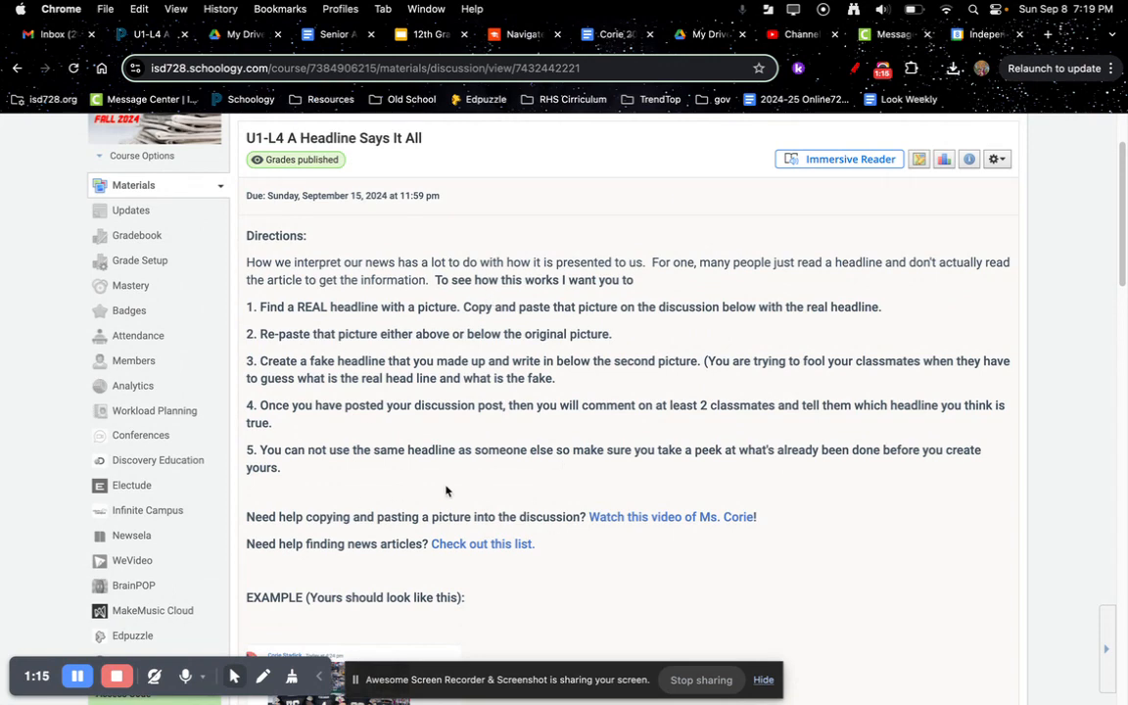
mouse_move(433, 384)
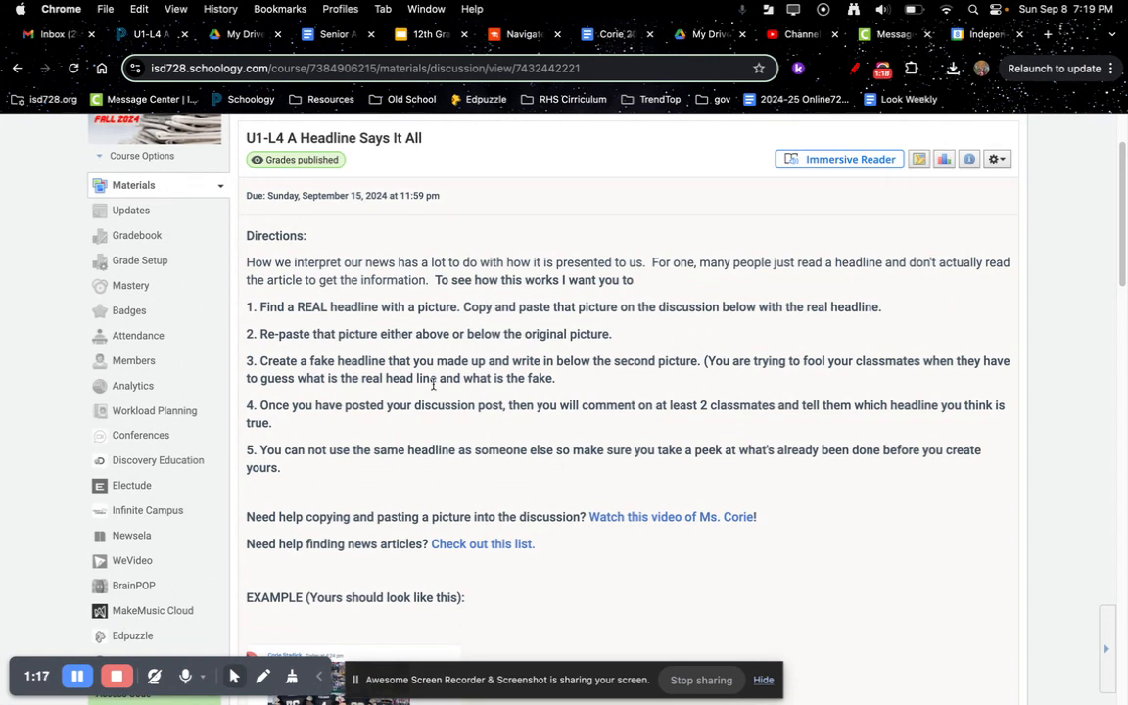
scroll(up, 3)
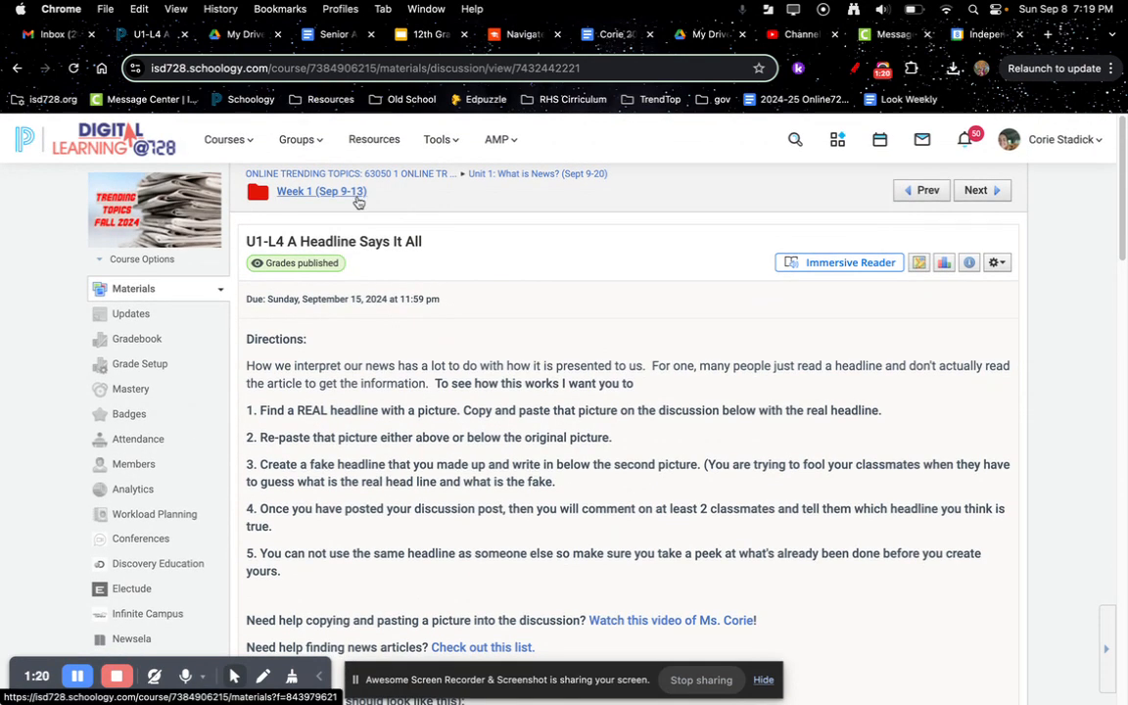
Step: Return to the 'Week 1 (Sep 9-13)' folder via the breadcrumb and scroll to its bottom
click(321, 192)
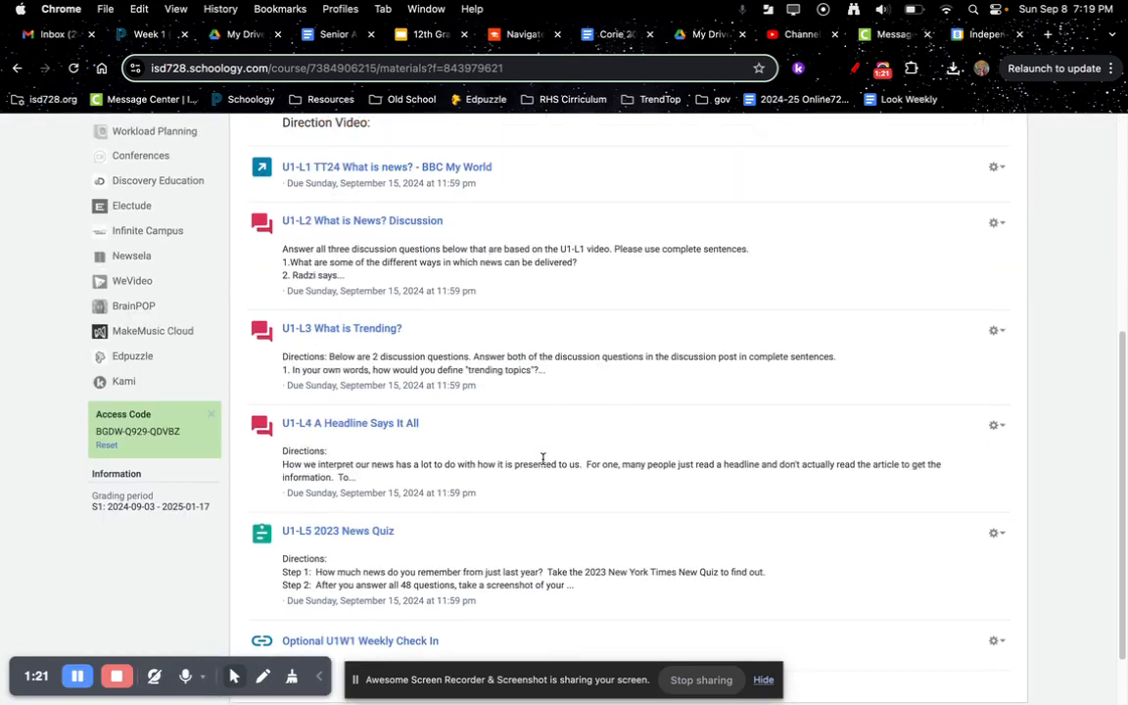
scroll(down, 3)
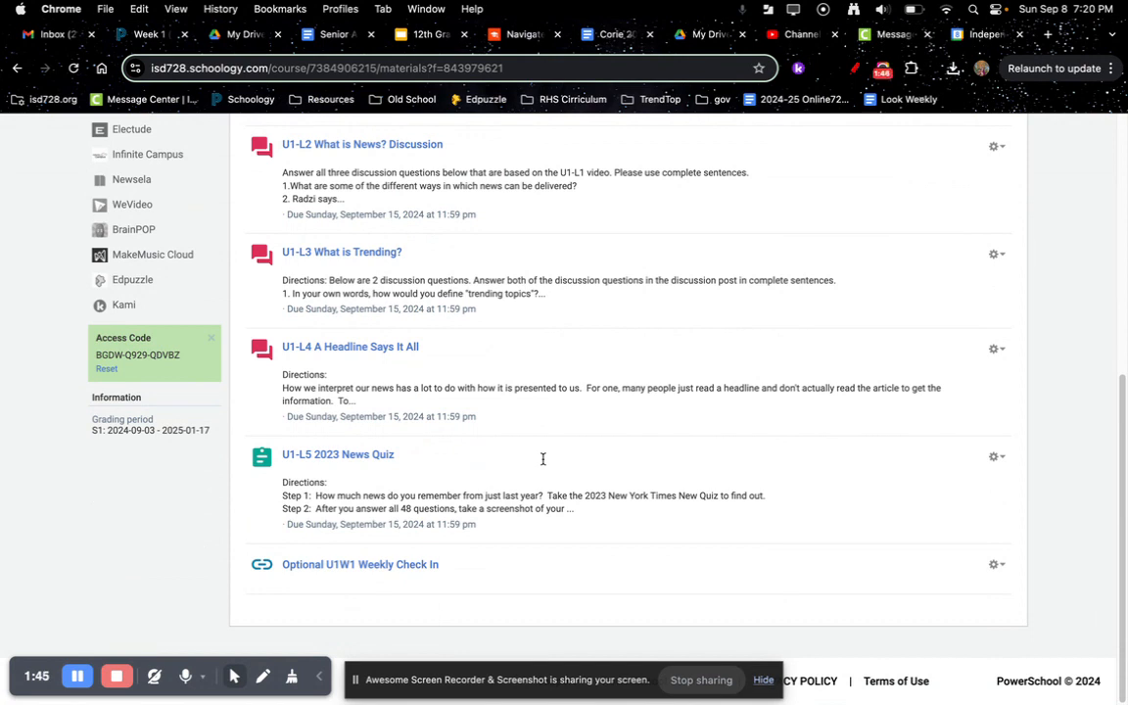
mouse_move(489, 461)
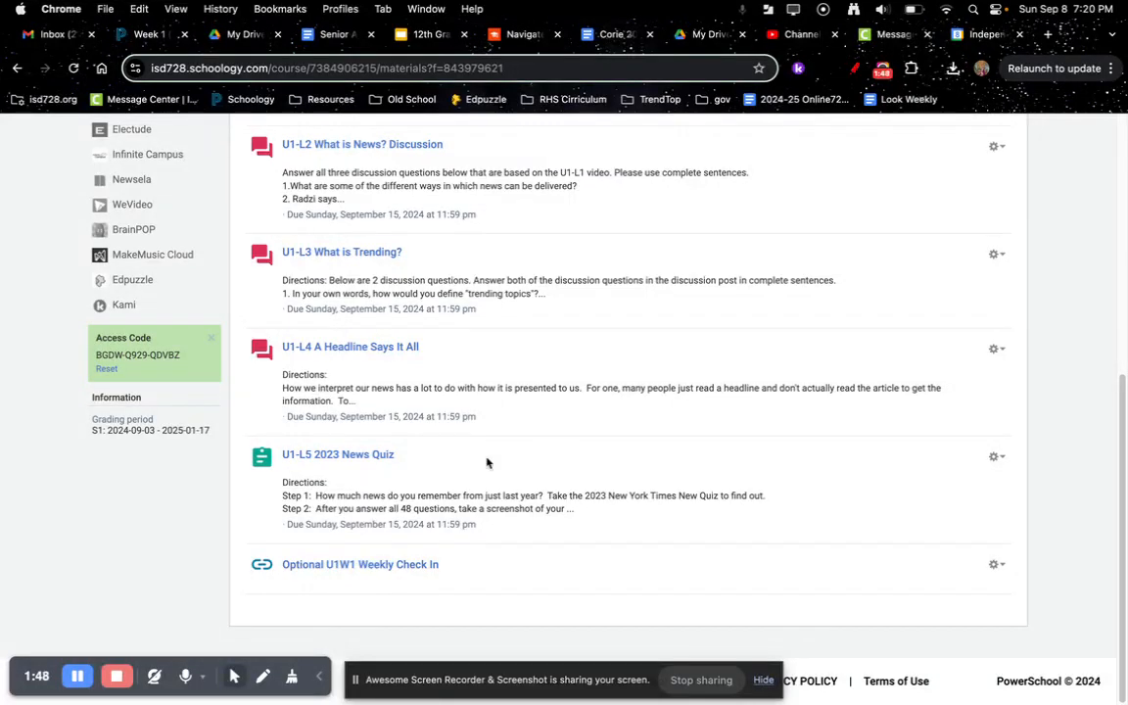